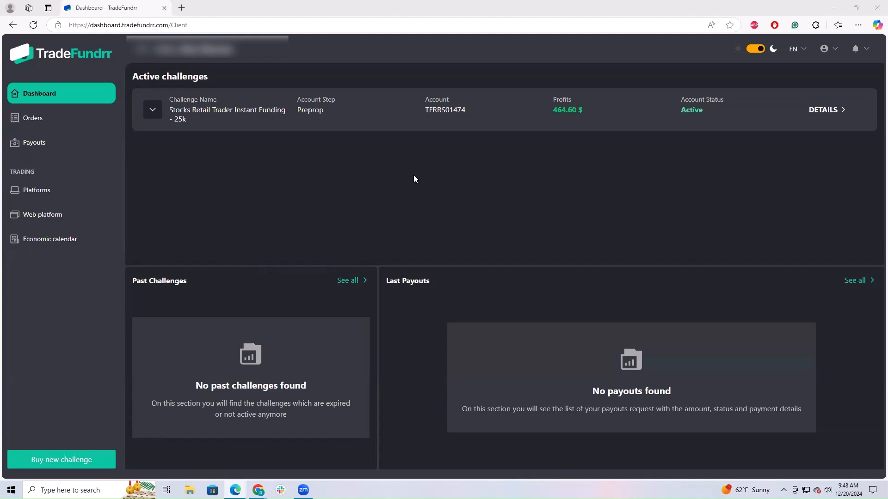
pyautogui.moveTo(255, 94)
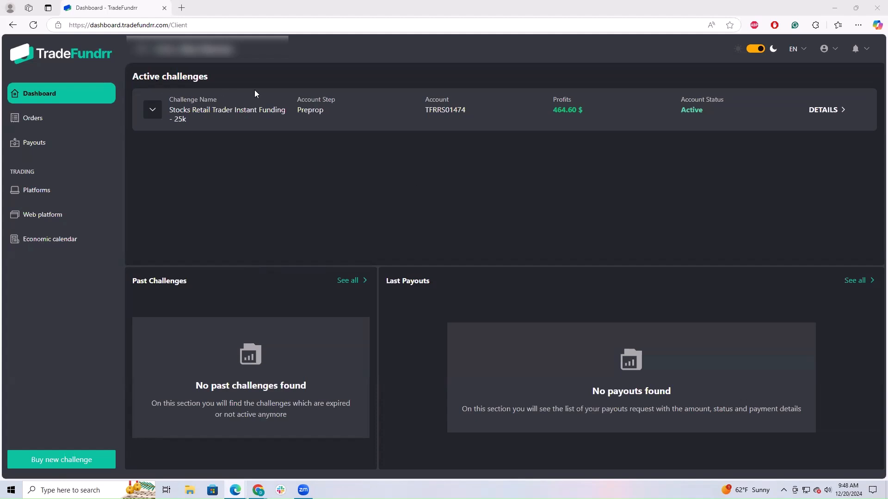
pyautogui.moveTo(275, 78)
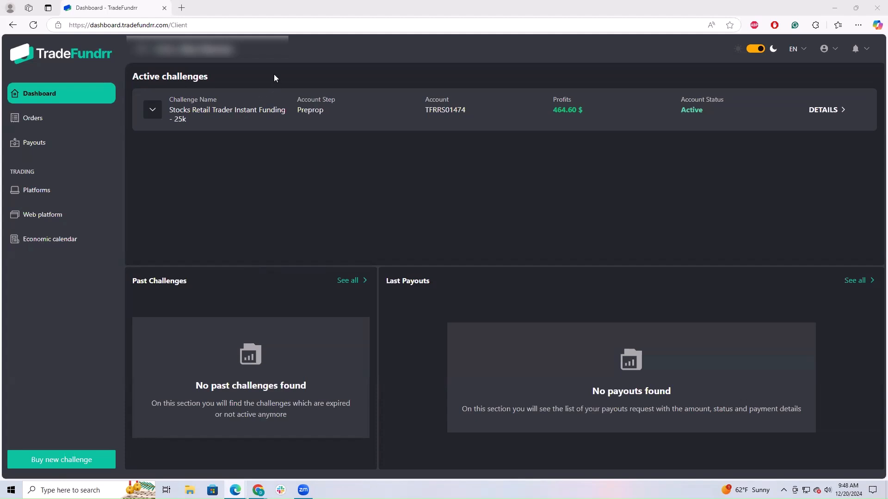
pyautogui.moveTo(121, 61)
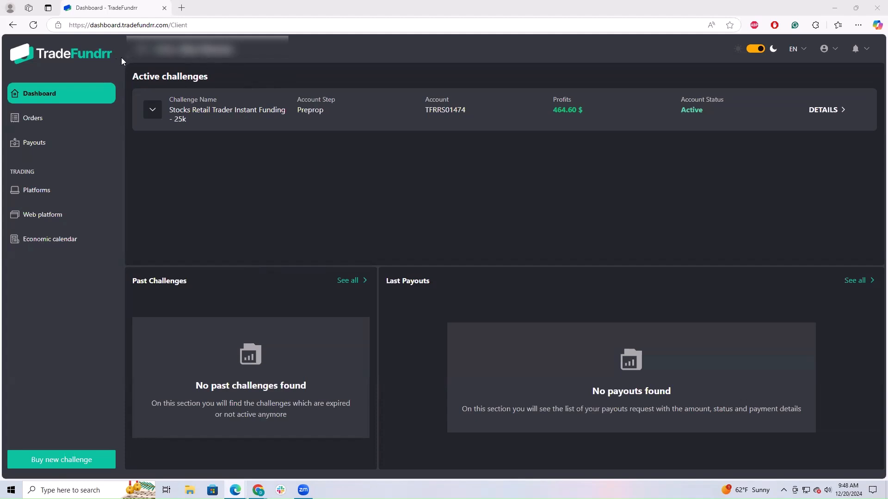
pyautogui.moveTo(452, 213)
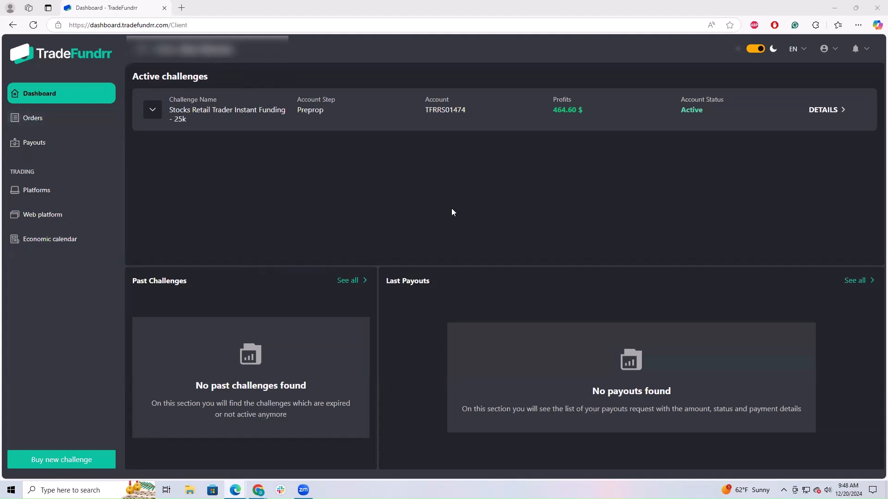
pyautogui.moveTo(448, 211)
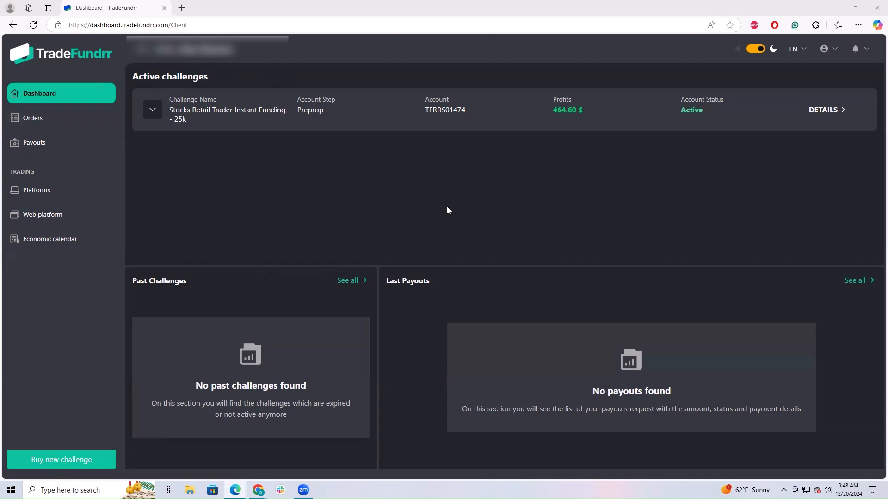
pyautogui.moveTo(443, 212)
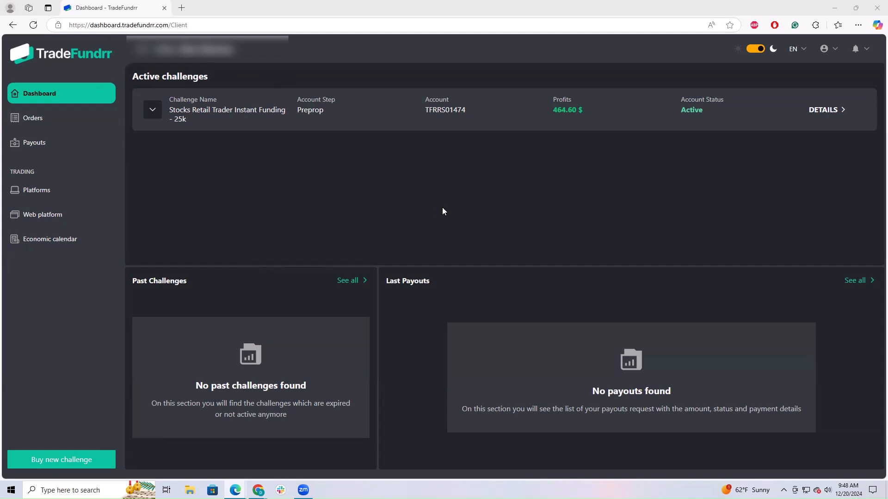
pyautogui.moveTo(438, 212)
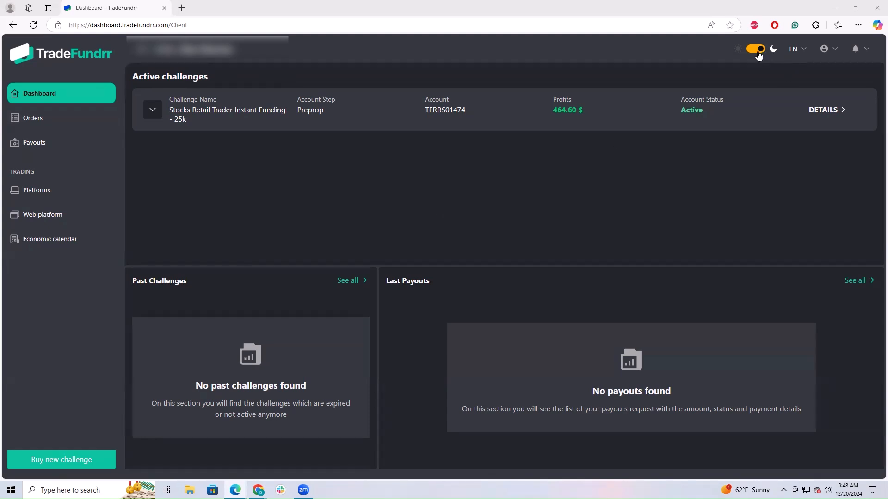
# Toggle the dashboard colour theme between light and dark mode from the top bar
pyautogui.click(754, 49)
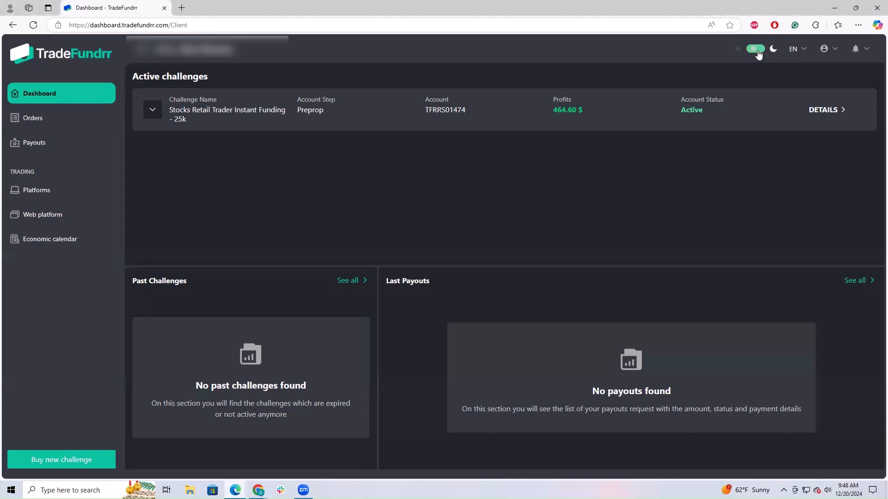
pyautogui.click(756, 49)
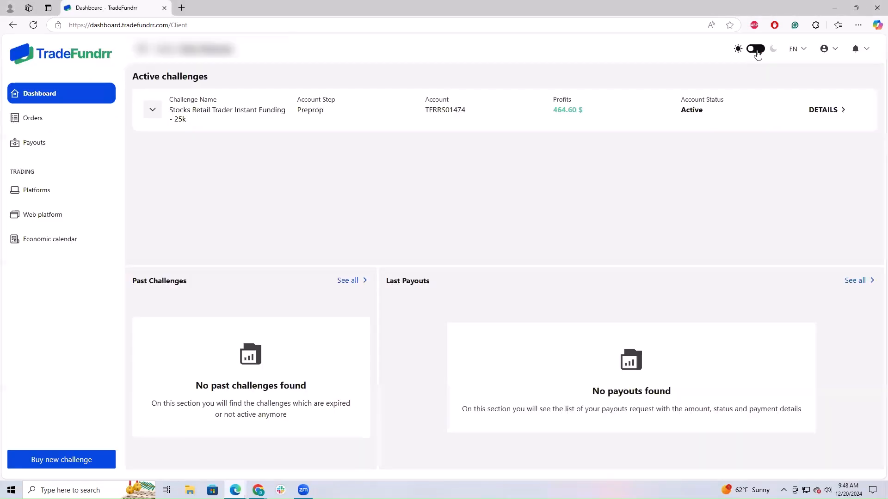
pyautogui.click(755, 49)
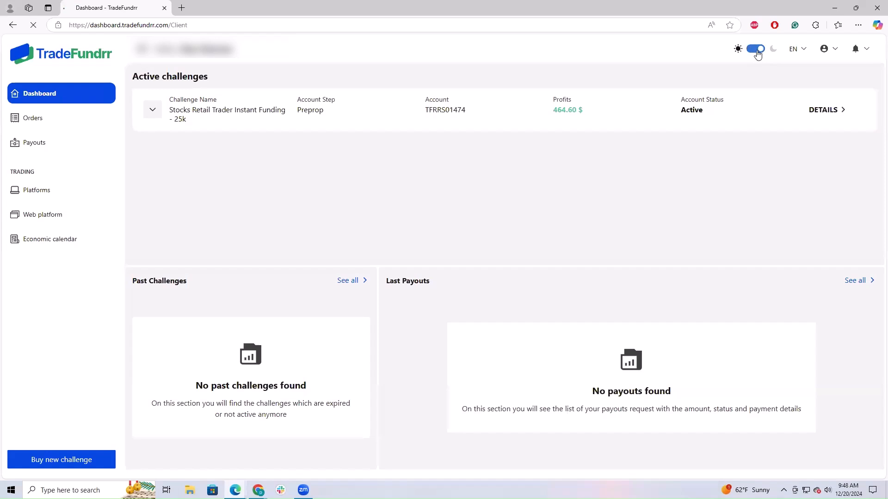
pyautogui.click(755, 49)
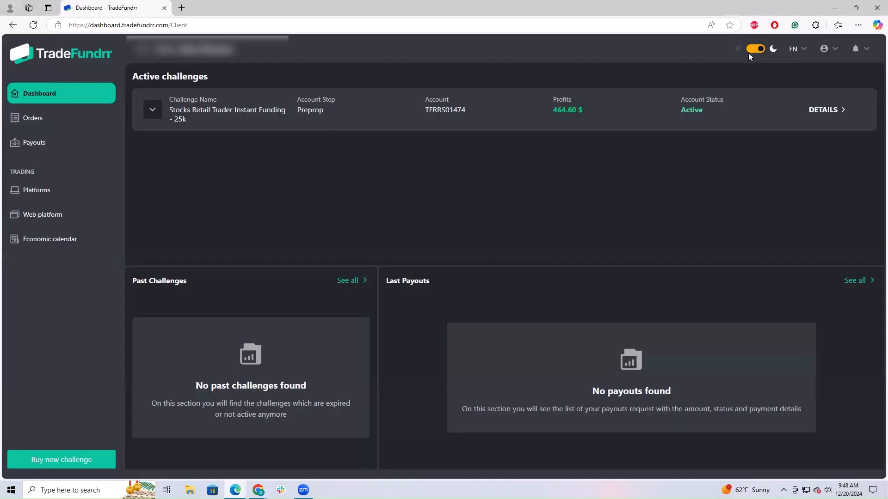
pyautogui.click(797, 49)
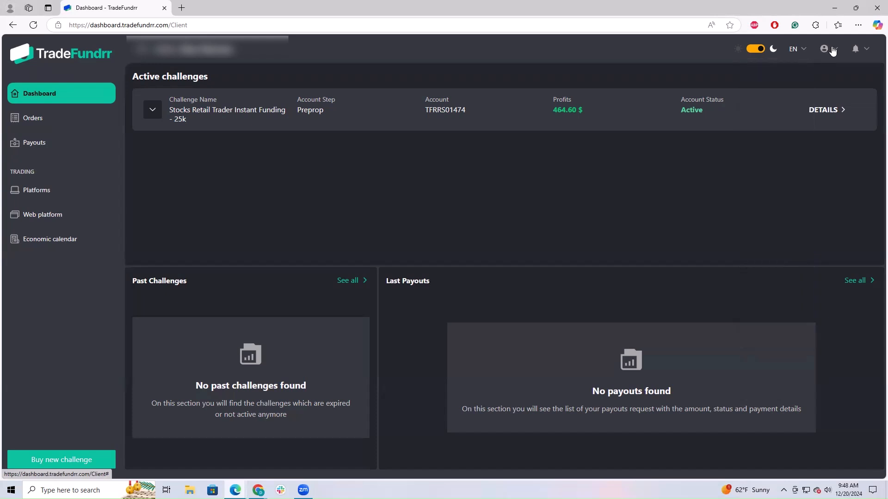
# Go to Subscriptions from the account menu and reveal the challenge subscription's fast actions
pyautogui.click(824, 49)
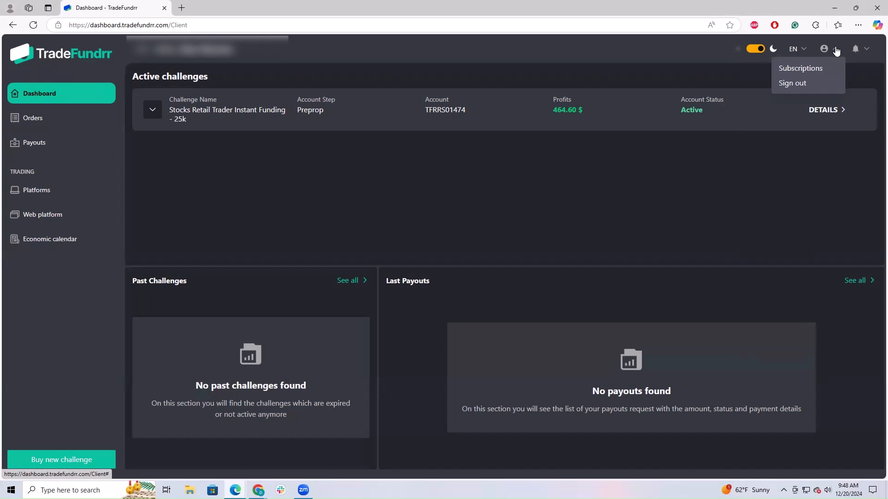
pyautogui.moveTo(801, 68)
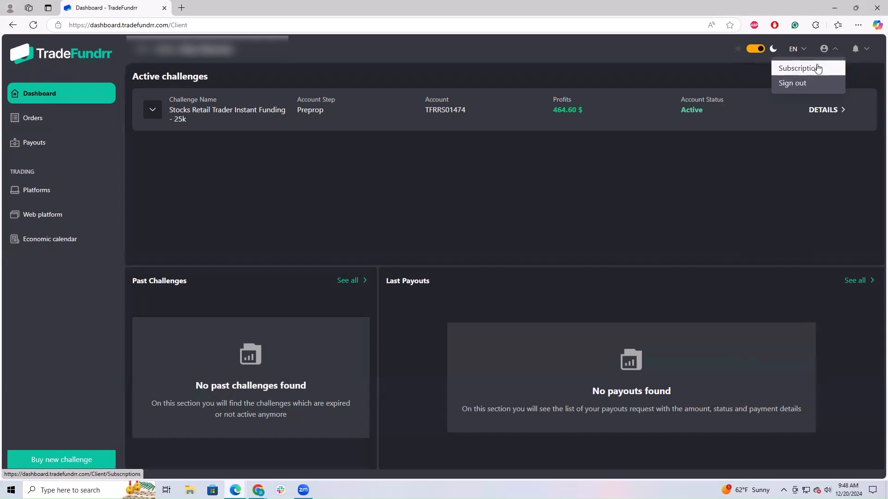
pyautogui.click(799, 67)
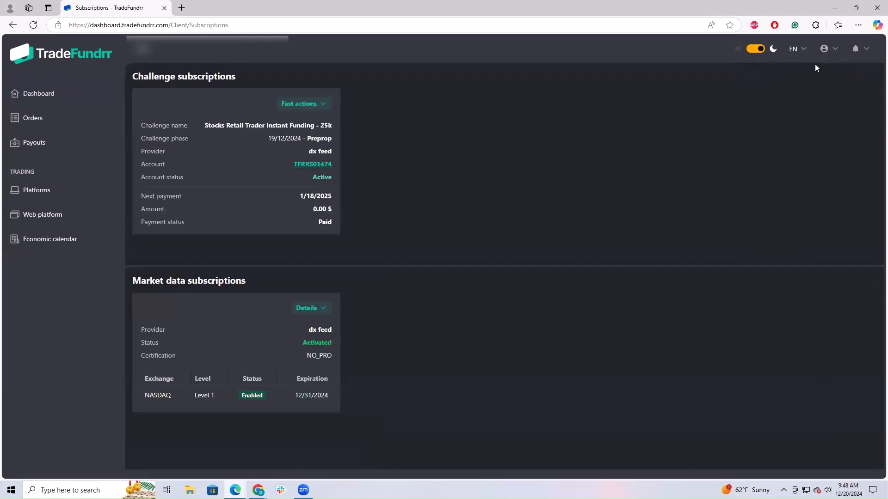
pyautogui.moveTo(216, 172)
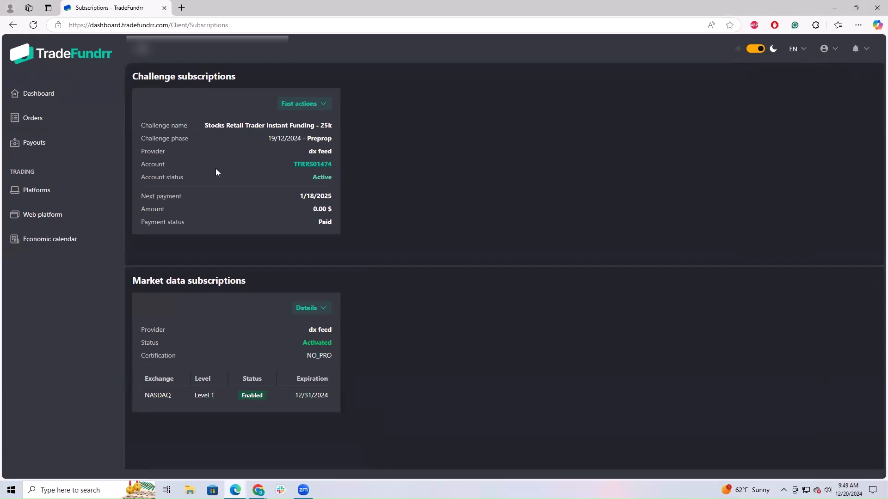
pyautogui.click(304, 103)
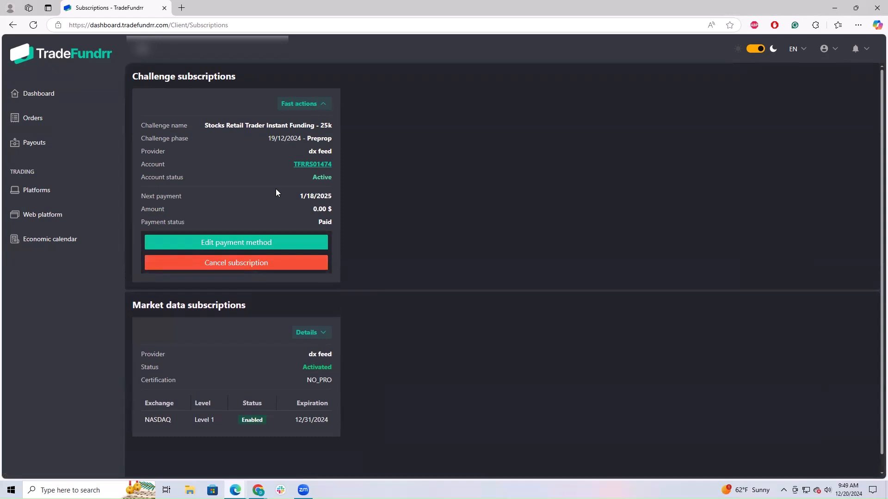
pyautogui.moveTo(277, 215)
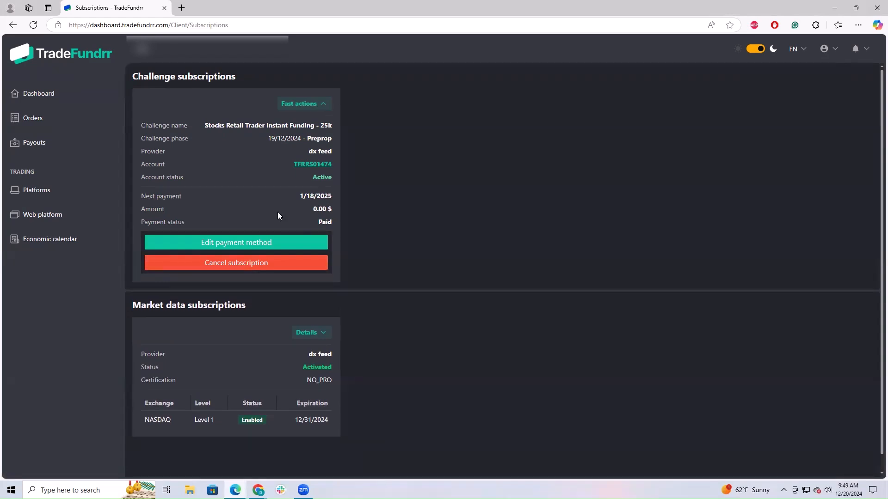
# Check the notifications panel, which reports no new notifications
pyautogui.click(854, 49)
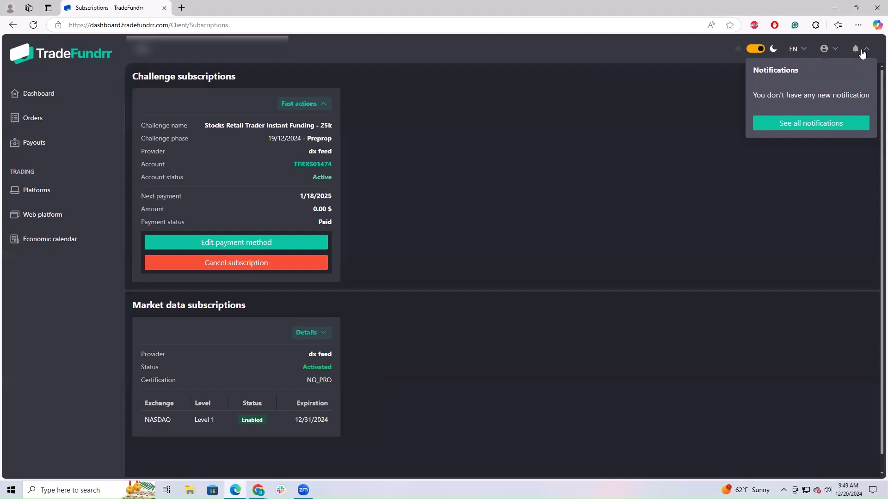
pyautogui.moveTo(851, 54)
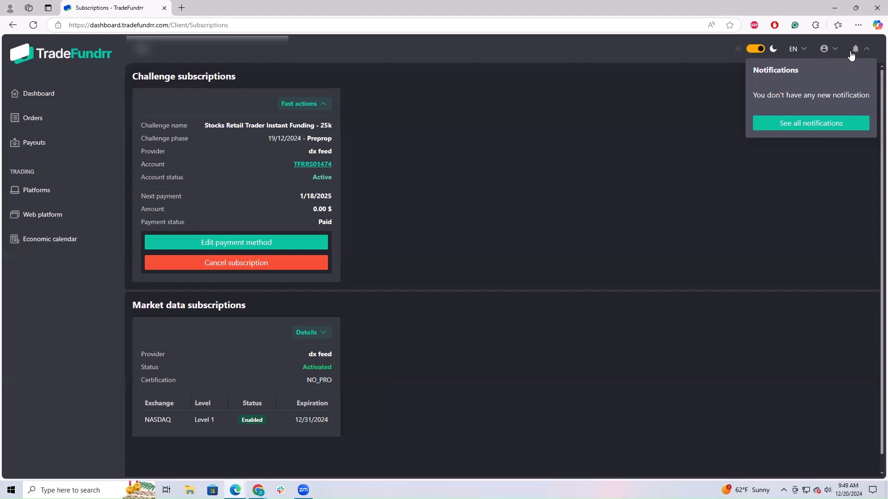
pyautogui.moveTo(798, 80)
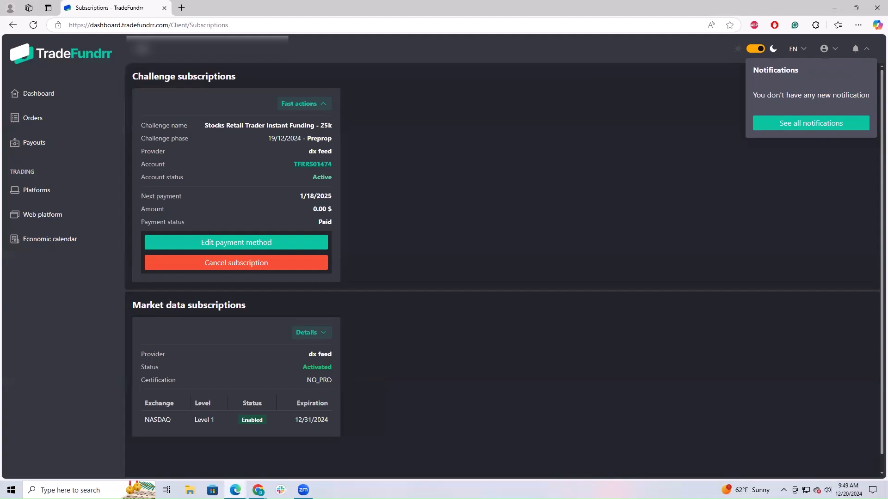
pyautogui.click(39, 93)
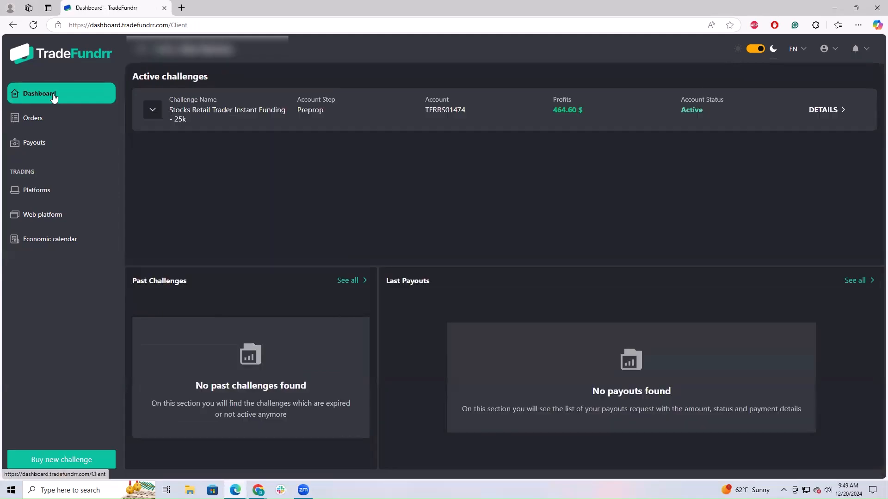
pyautogui.moveTo(165, 72)
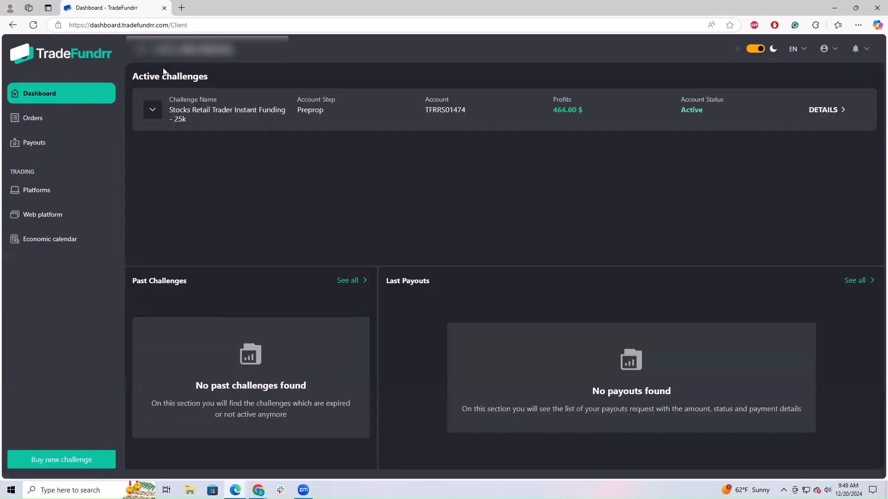
pyautogui.moveTo(136, 73)
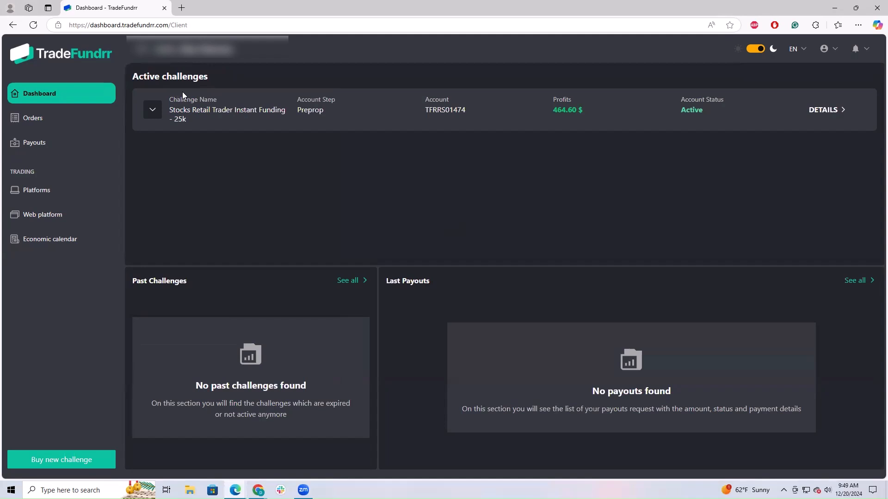
pyautogui.moveTo(203, 272)
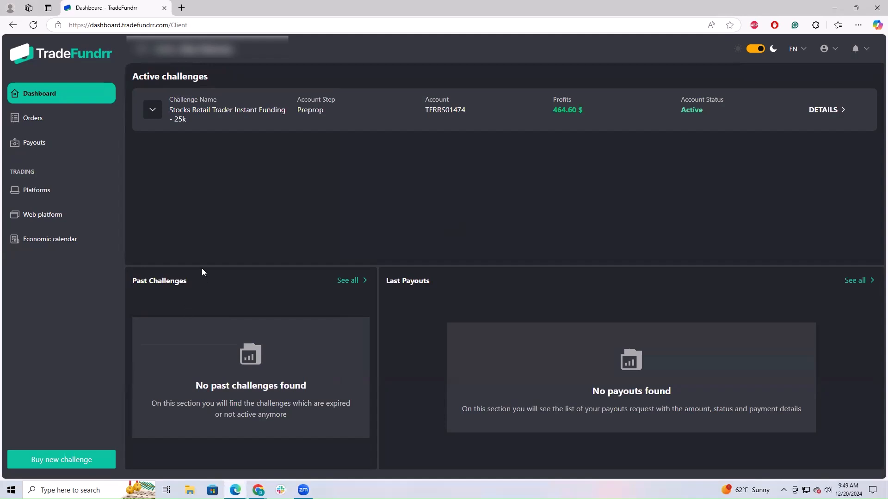
pyautogui.moveTo(348, 281)
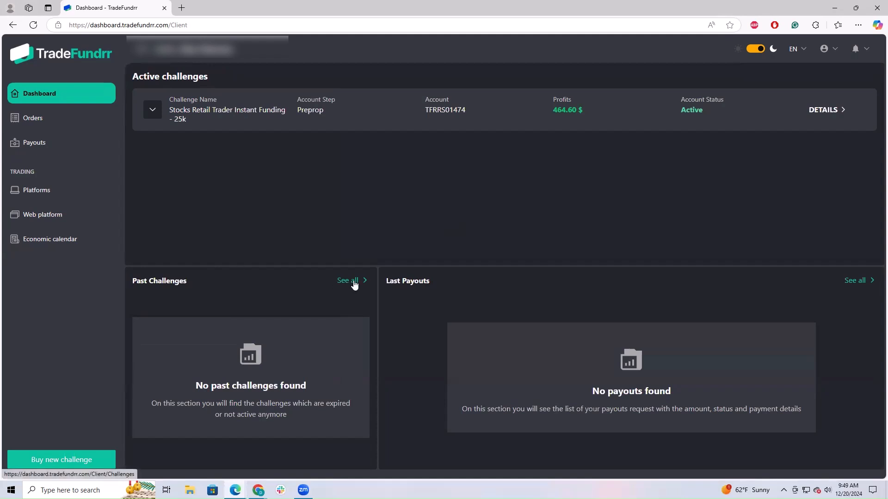
pyautogui.moveTo(630, 290)
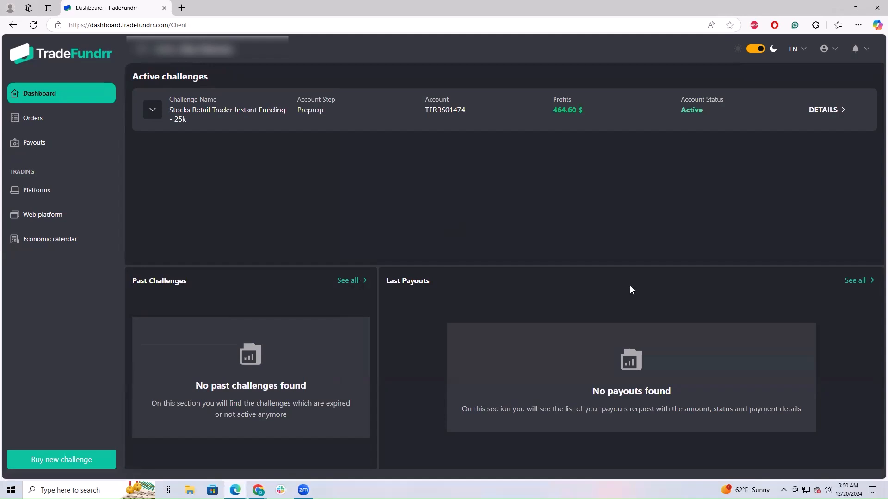
pyautogui.moveTo(589, 286)
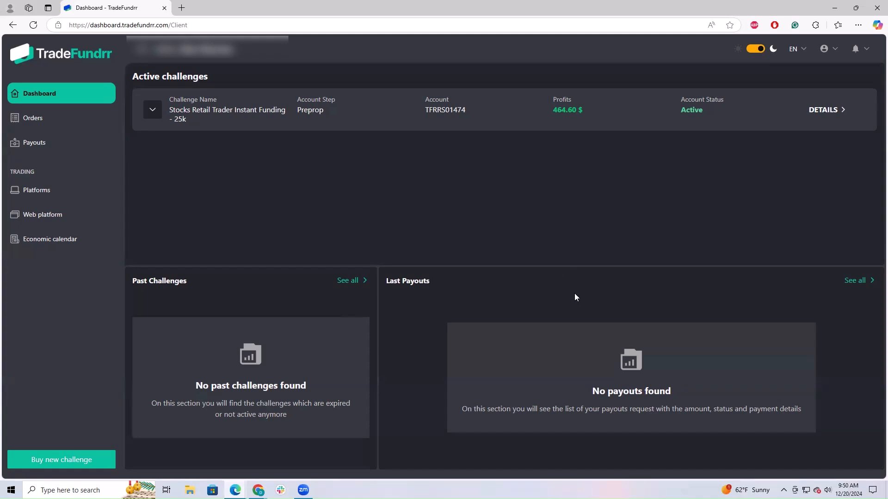
pyautogui.moveTo(515, 309)
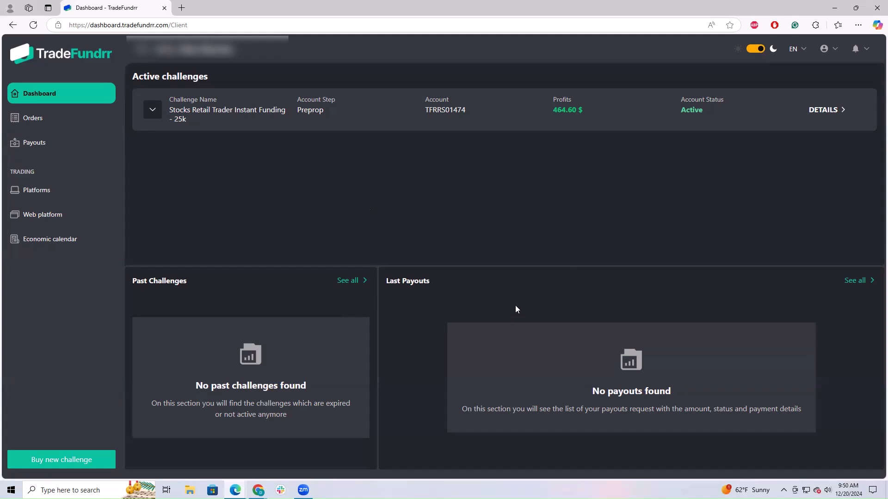
pyautogui.moveTo(83, 99)
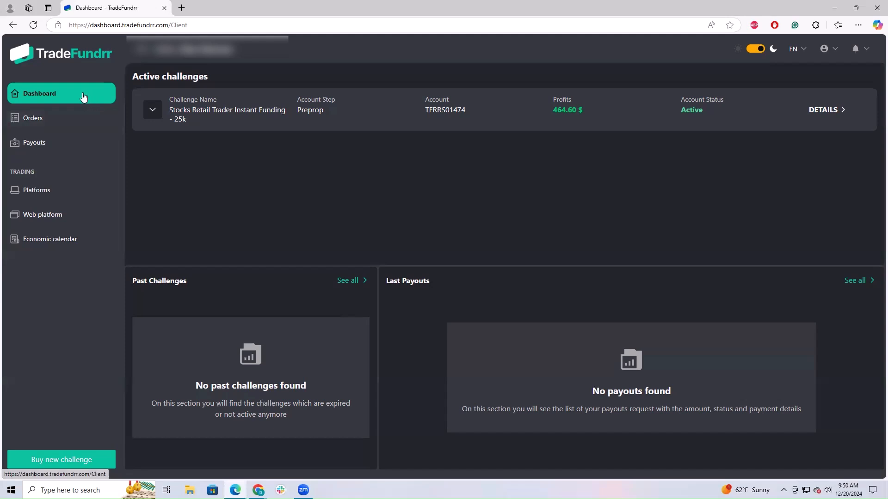
pyautogui.moveTo(260, 142)
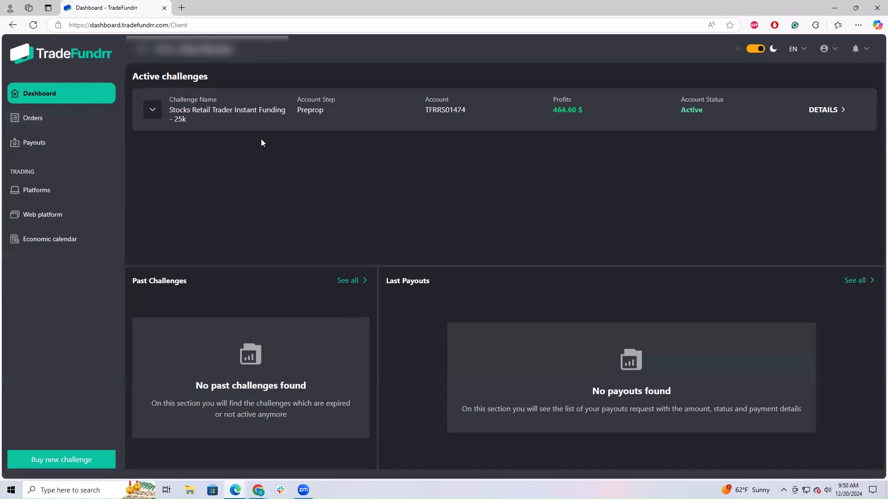
# Show the Orders list with the Stocks Retail Trader Instant Funding - 25k purchase
pyautogui.click(33, 118)
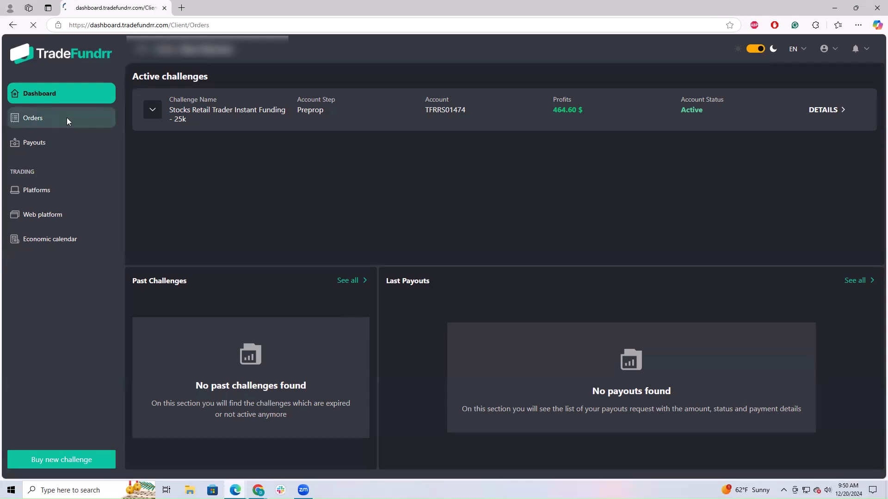
pyautogui.click(34, 117)
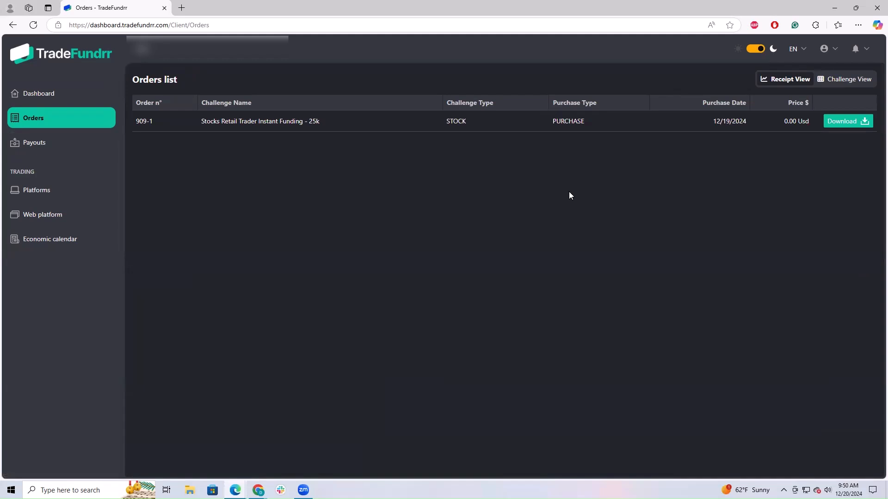
pyautogui.moveTo(285, 118)
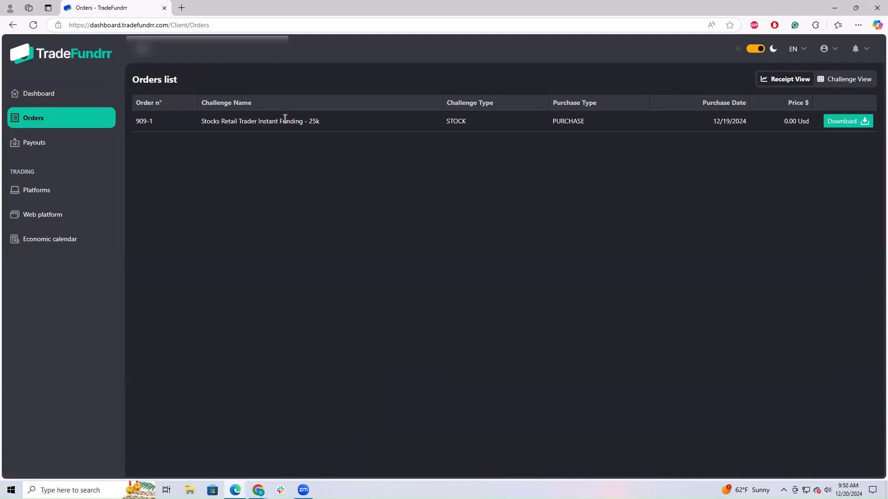
pyautogui.moveTo(636, 118)
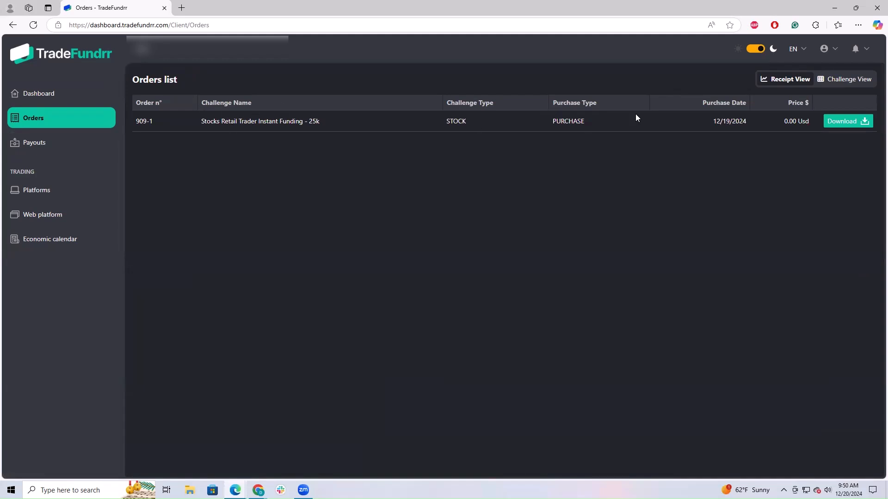
pyautogui.moveTo(427, 122)
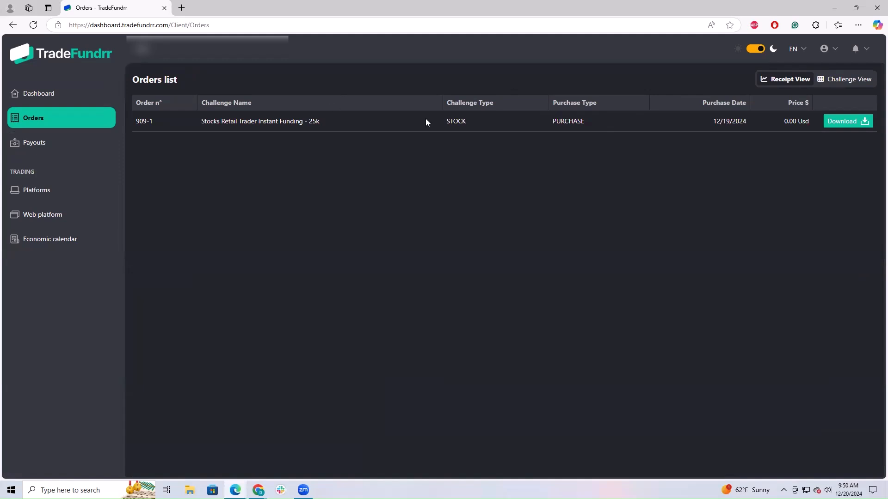
pyautogui.moveTo(788, 79)
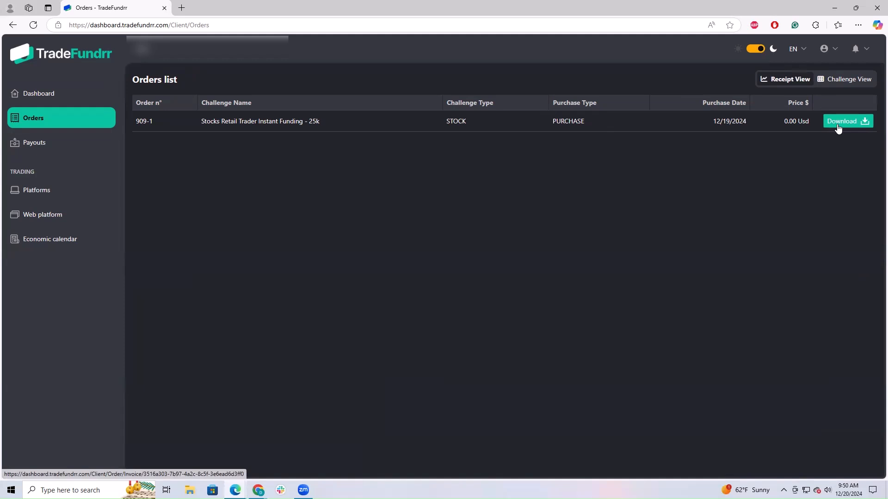
pyautogui.moveTo(63, 143)
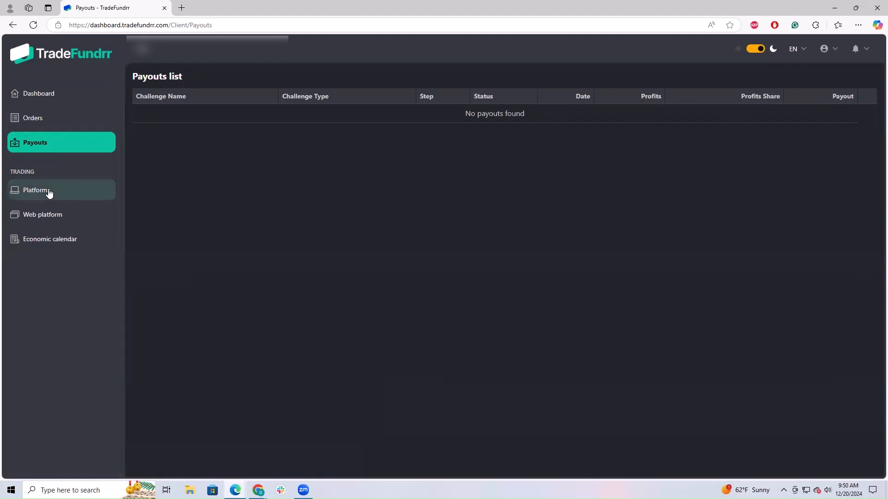
# Show the Platforms page describing the TradeFundrr Trader platform
pyautogui.click(35, 190)
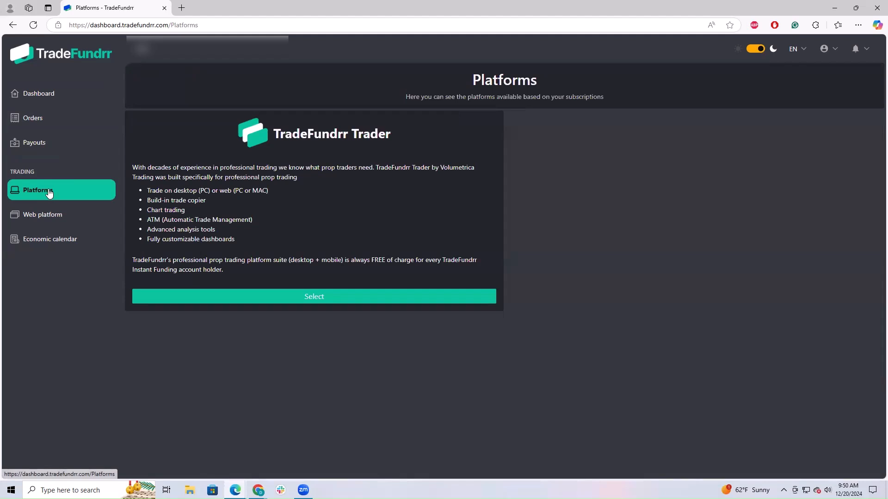
pyautogui.moveTo(395, 200)
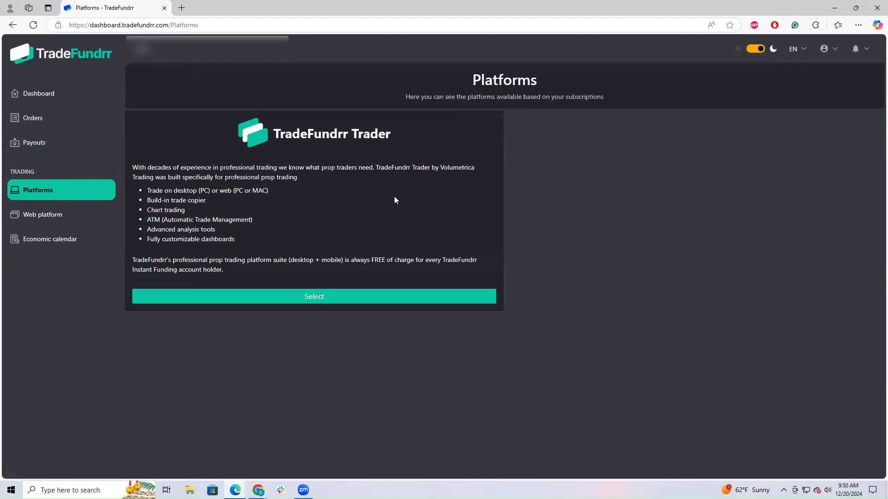
pyautogui.moveTo(338, 196)
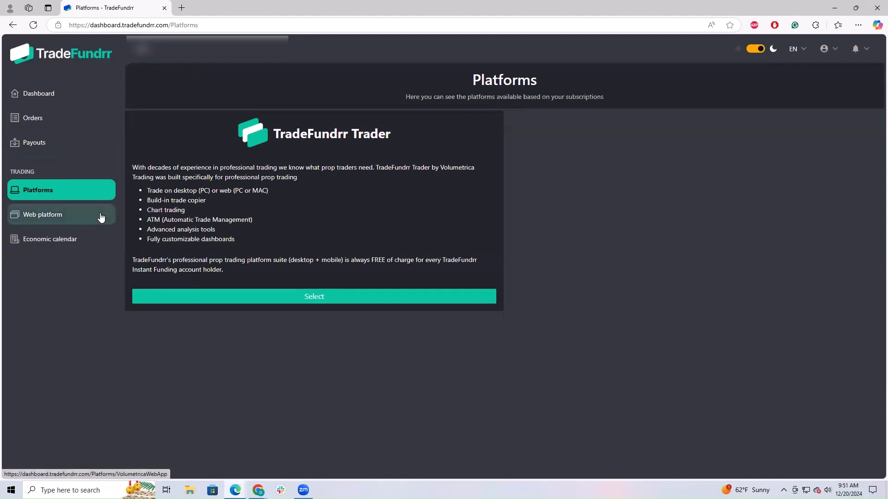
pyautogui.moveTo(373, 213)
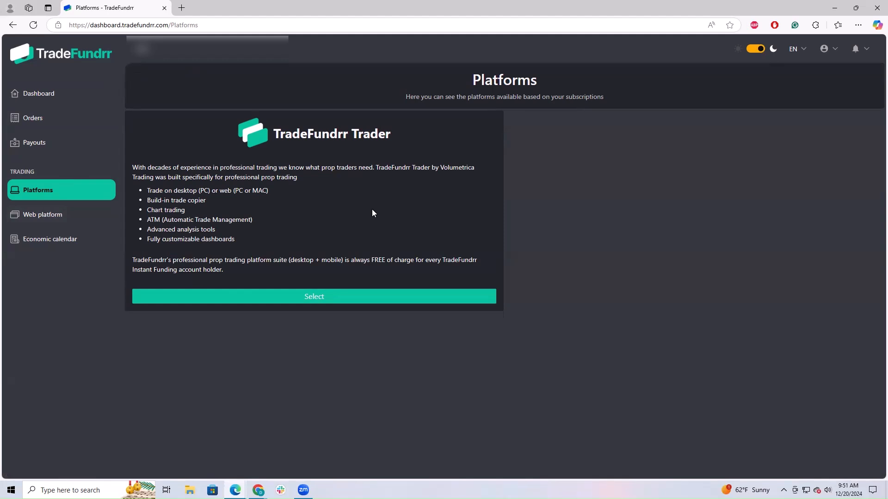
pyautogui.moveTo(167, 221)
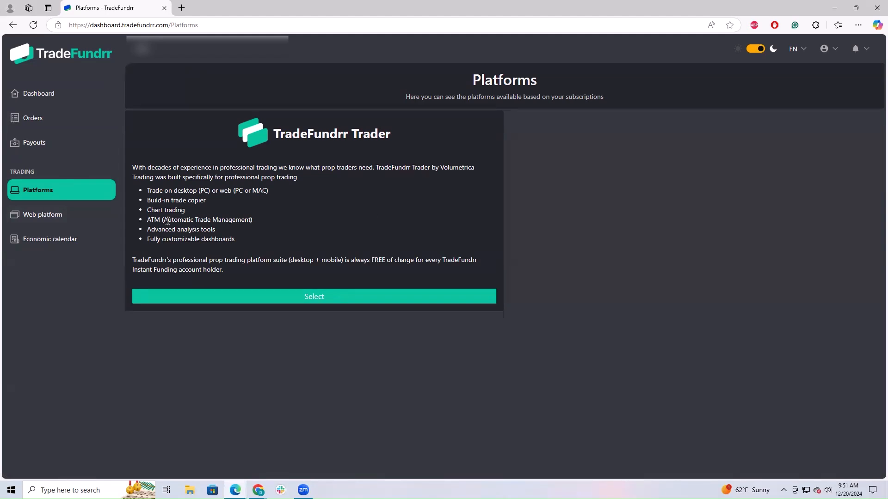
# Load the web platform workspace showing the TSLA 1m and AMZN charts side by side
pyautogui.click(313, 296)
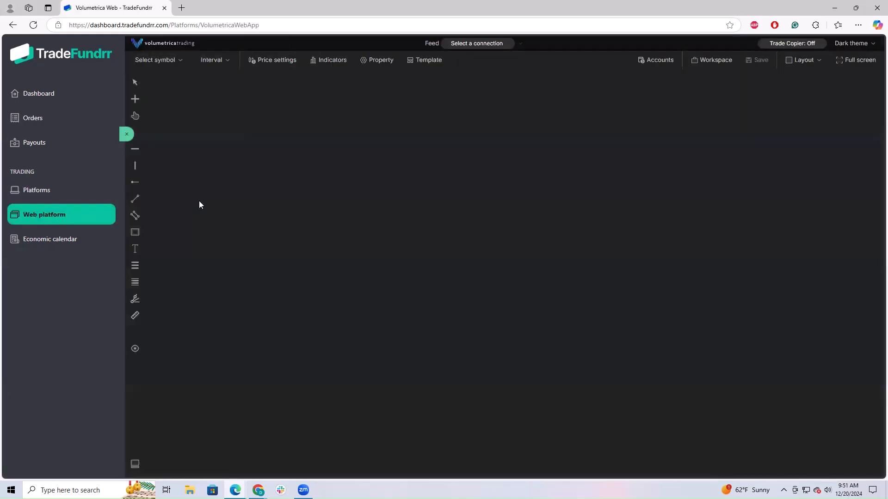
pyautogui.click(761, 59)
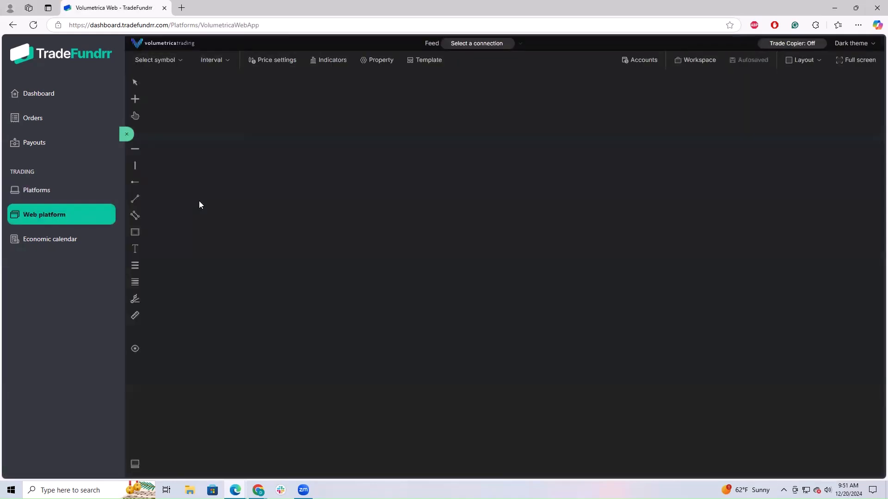
pyautogui.click(477, 44)
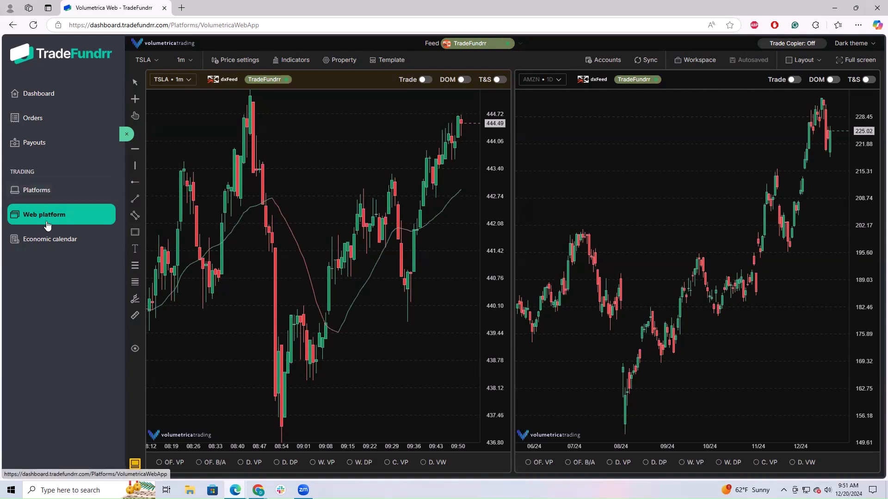
pyautogui.moveTo(49, 239)
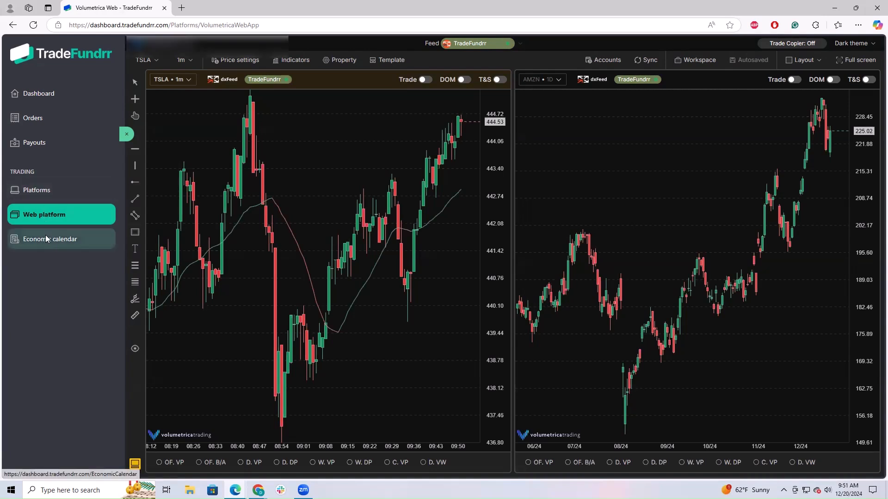
# Review the economic calendar's four high-intensity US news events, then head back toward the dashboard
pyautogui.click(50, 238)
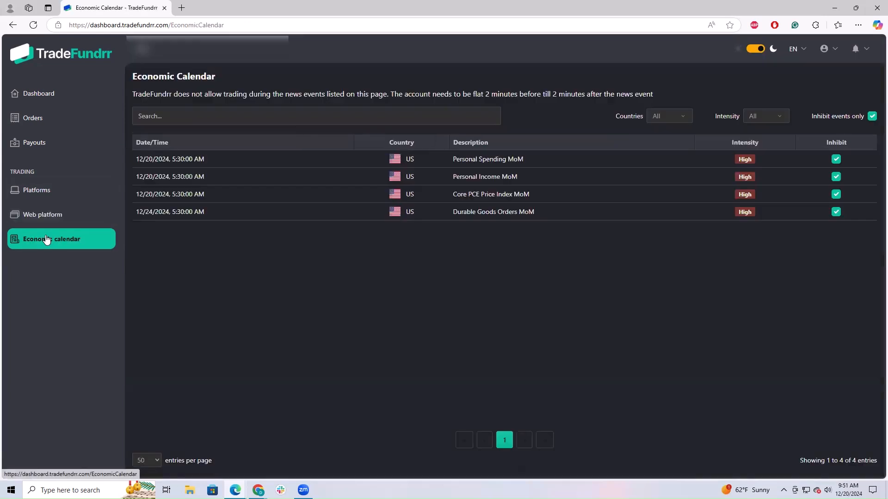
pyautogui.moveTo(437, 266)
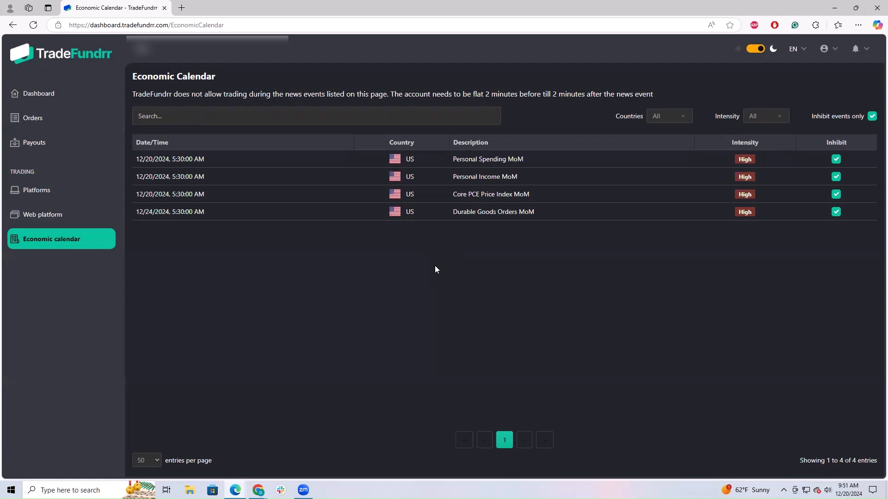
pyautogui.moveTo(444, 231)
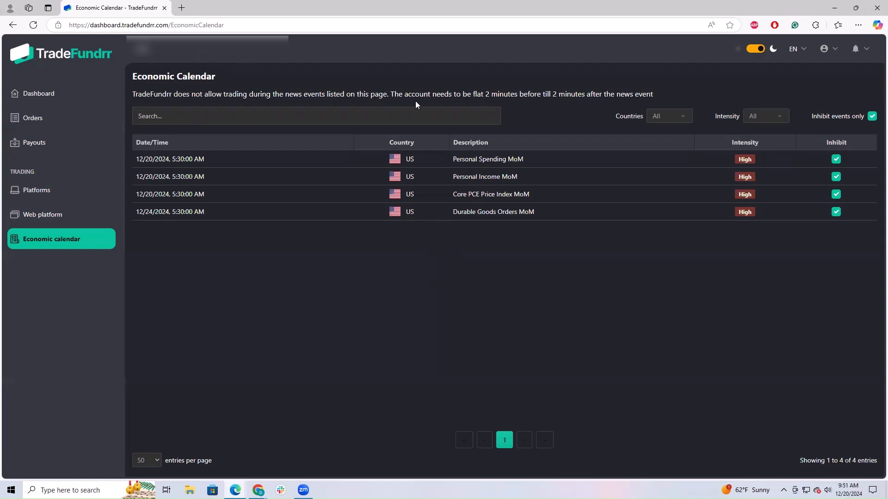
pyautogui.moveTo(786, 158)
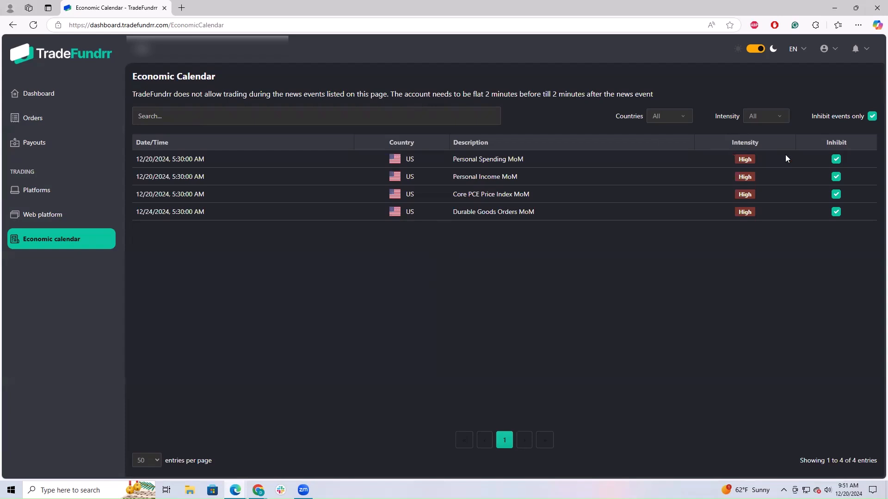
pyautogui.moveTo(745, 159)
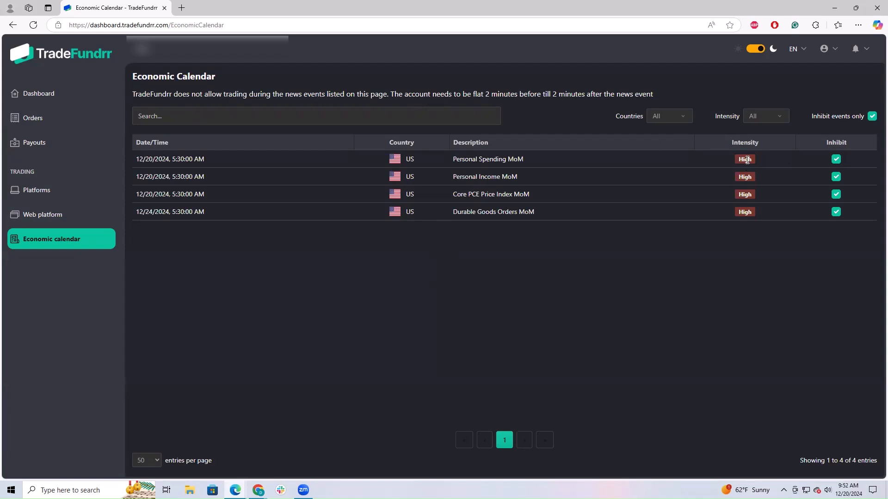
pyautogui.moveTo(301, 161)
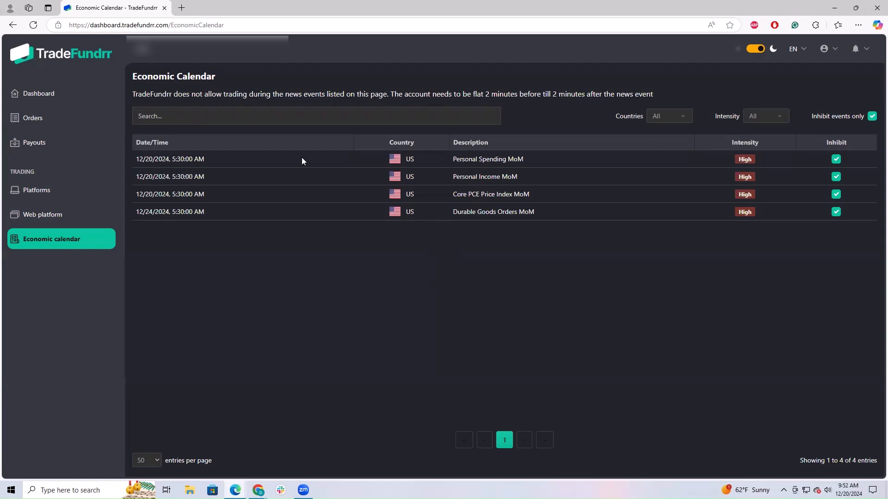
pyautogui.moveTo(226, 250)
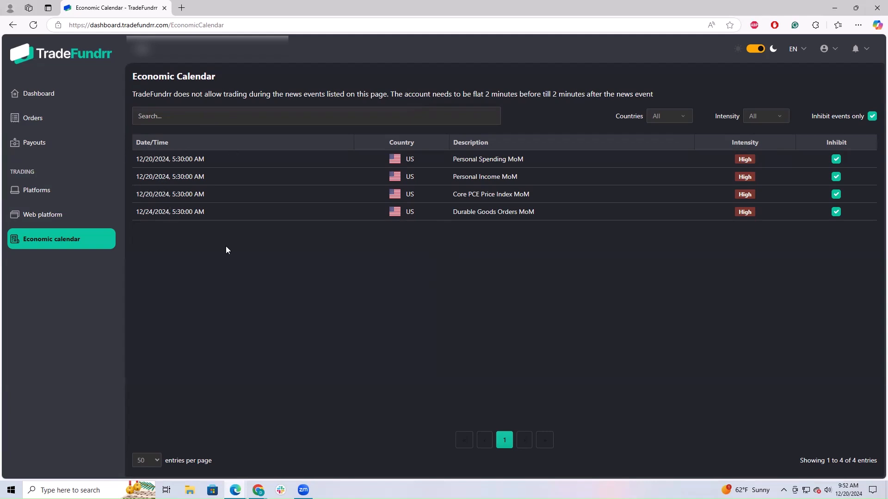
pyautogui.moveTo(221, 178)
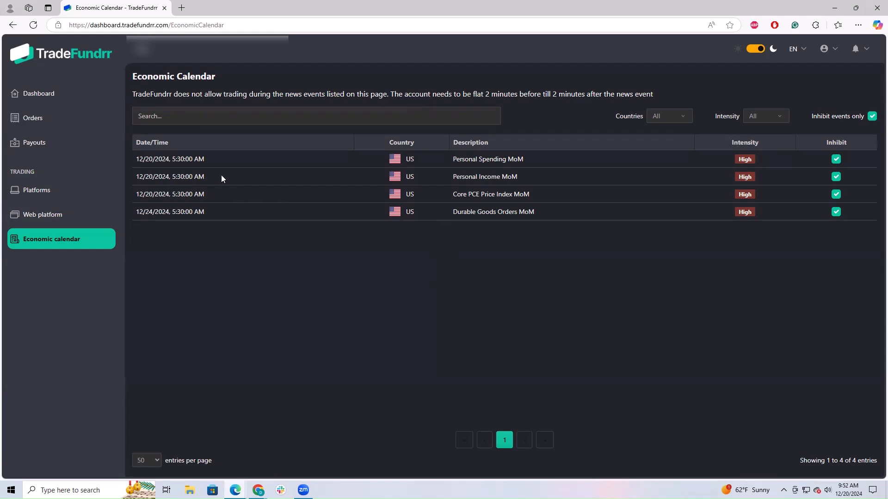
pyautogui.moveTo(203, 165)
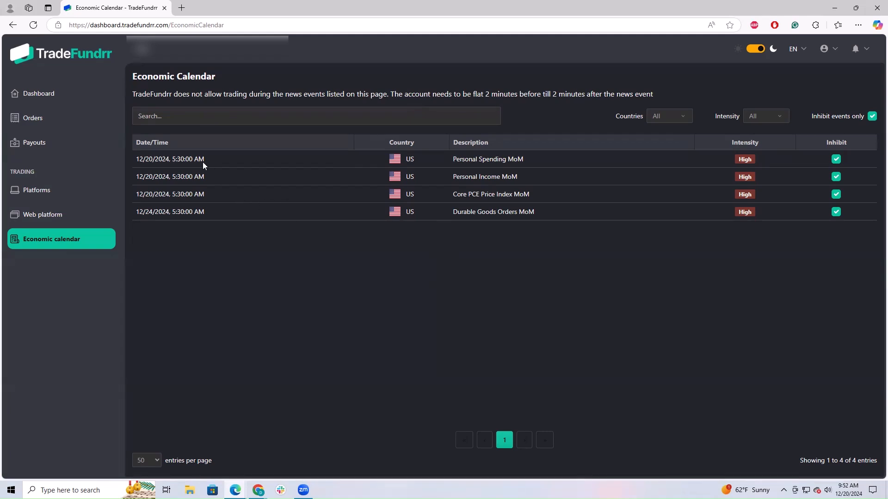
pyautogui.moveTo(207, 195)
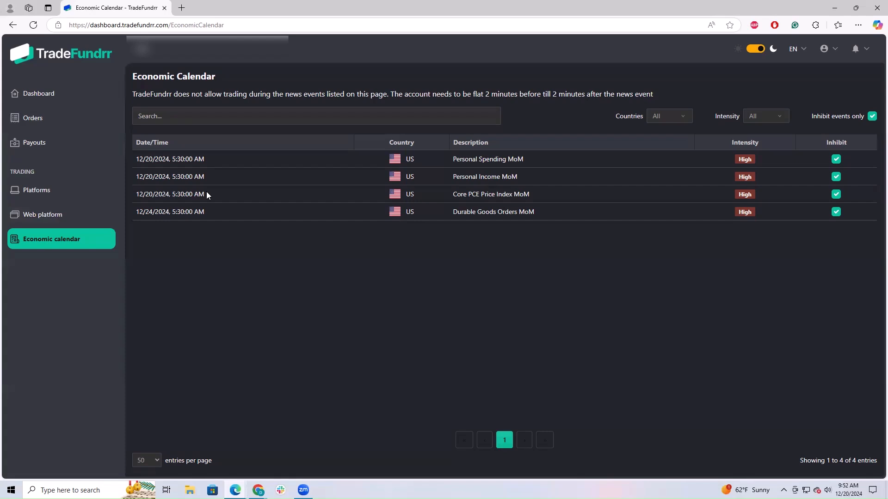
pyautogui.moveTo(187, 176)
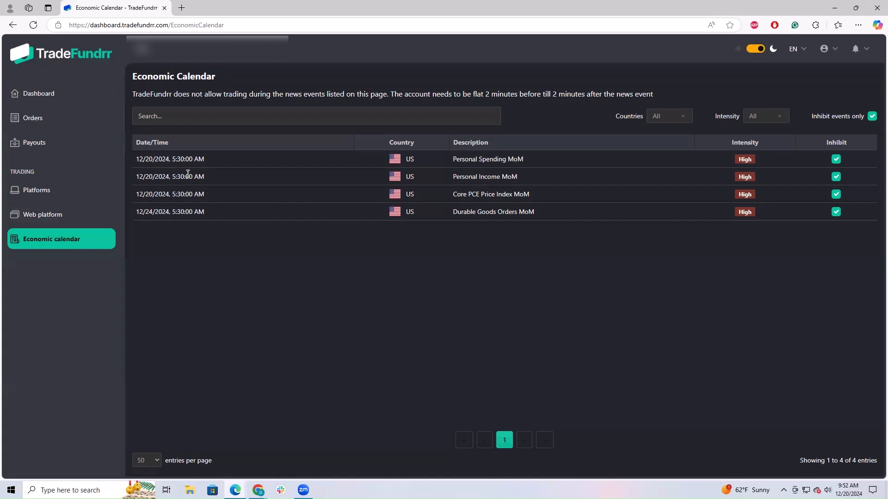
pyautogui.moveTo(193, 322)
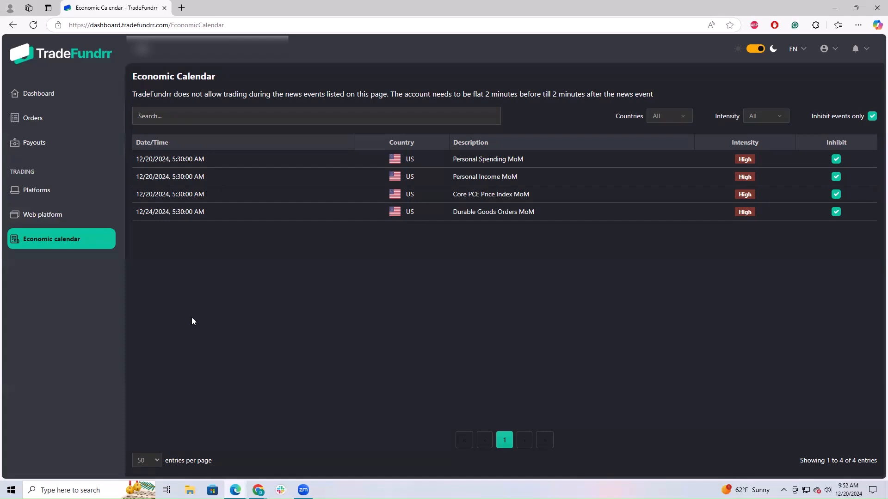
pyautogui.click(33, 25)
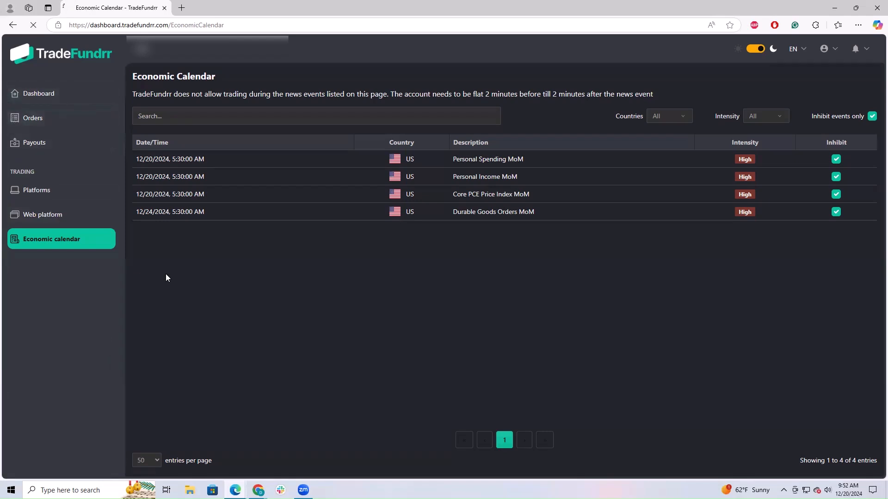
# Show the dashboard overview with one active challenge and no past challenges or payouts
pyautogui.click(38, 93)
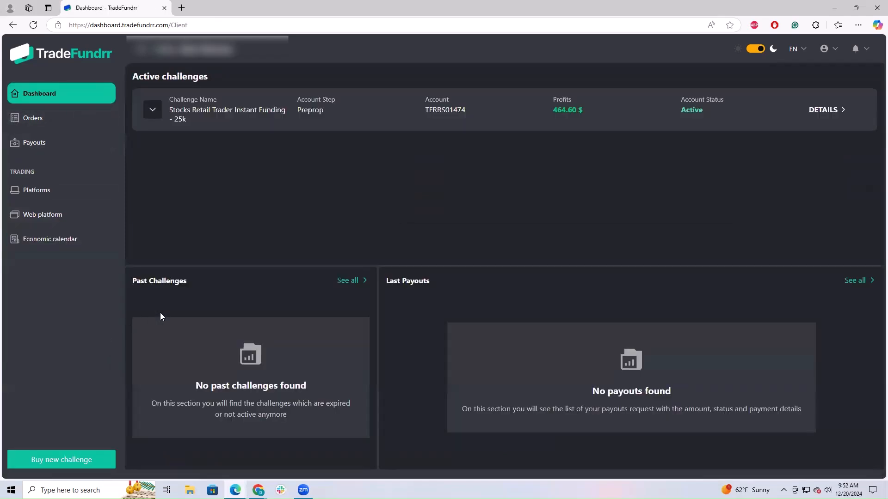
pyautogui.moveTo(105, 453)
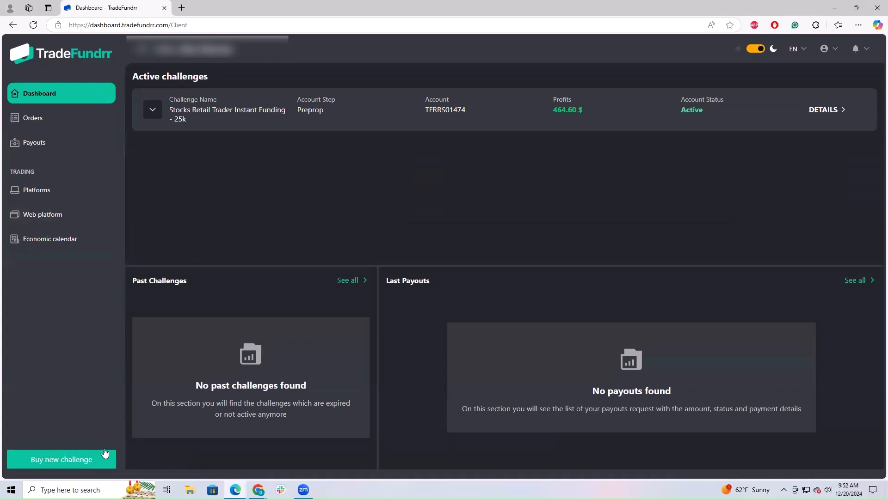
pyautogui.moveTo(74, 462)
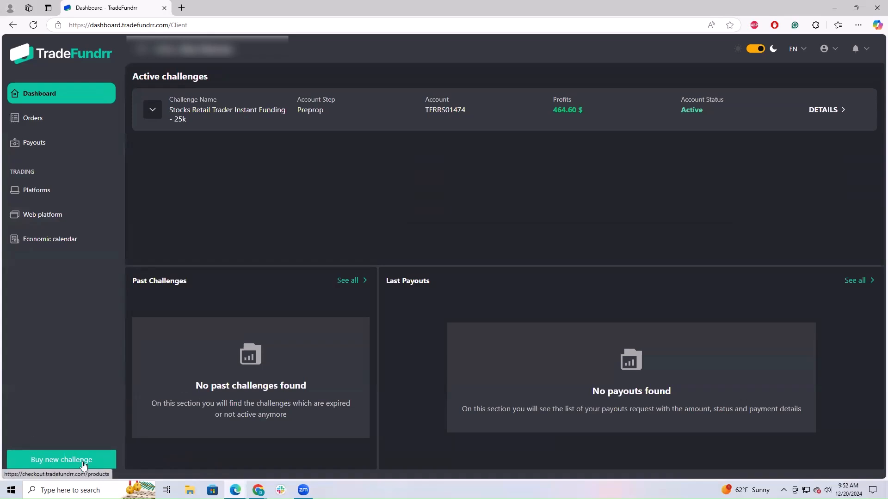
pyautogui.moveTo(293, 242)
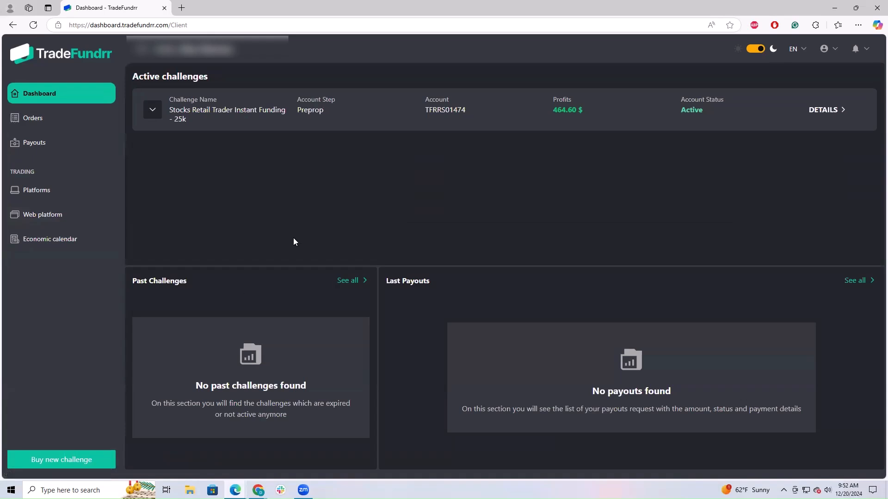